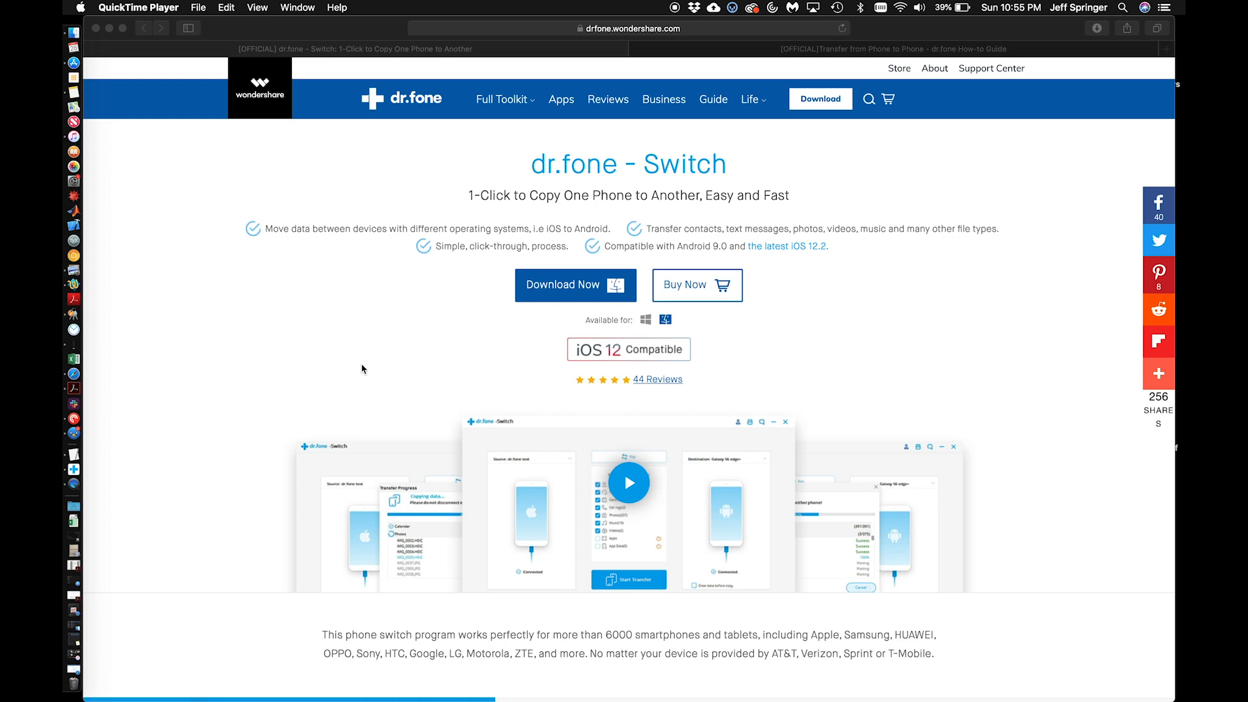
{"action": "mouse_move", "coordinate": [683, 186]}
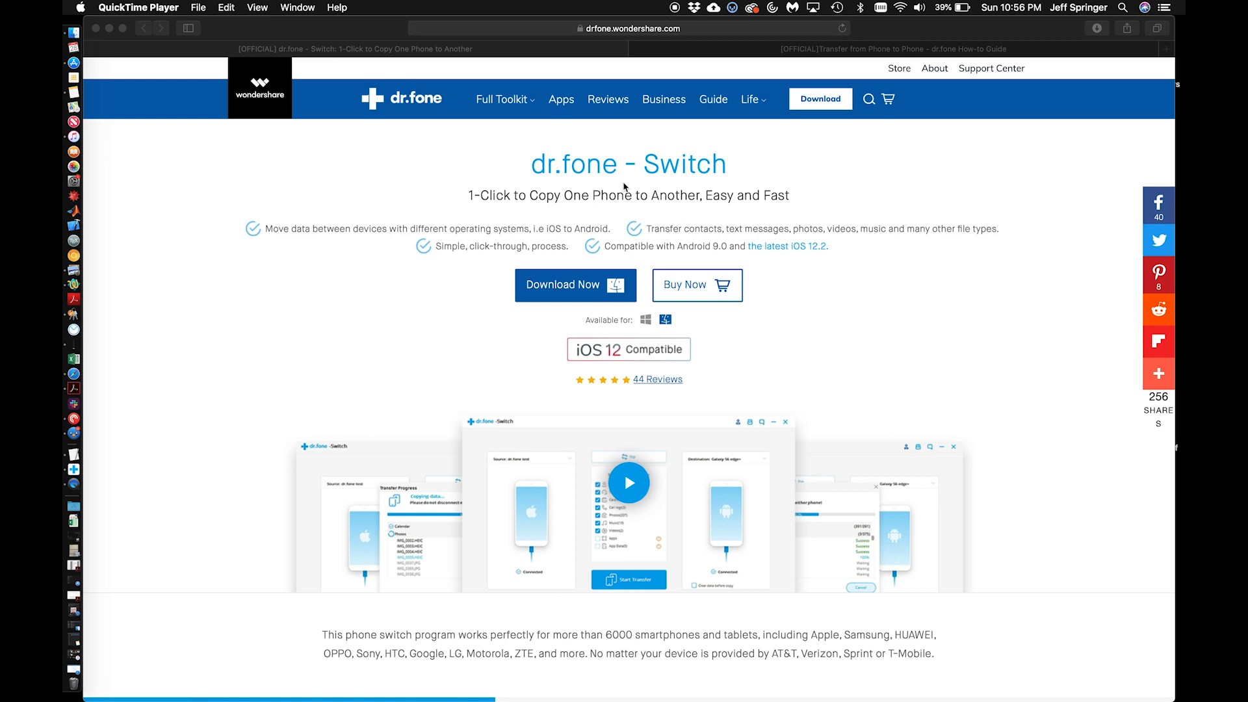
{"action": "mouse_move", "coordinate": [754, 292]}
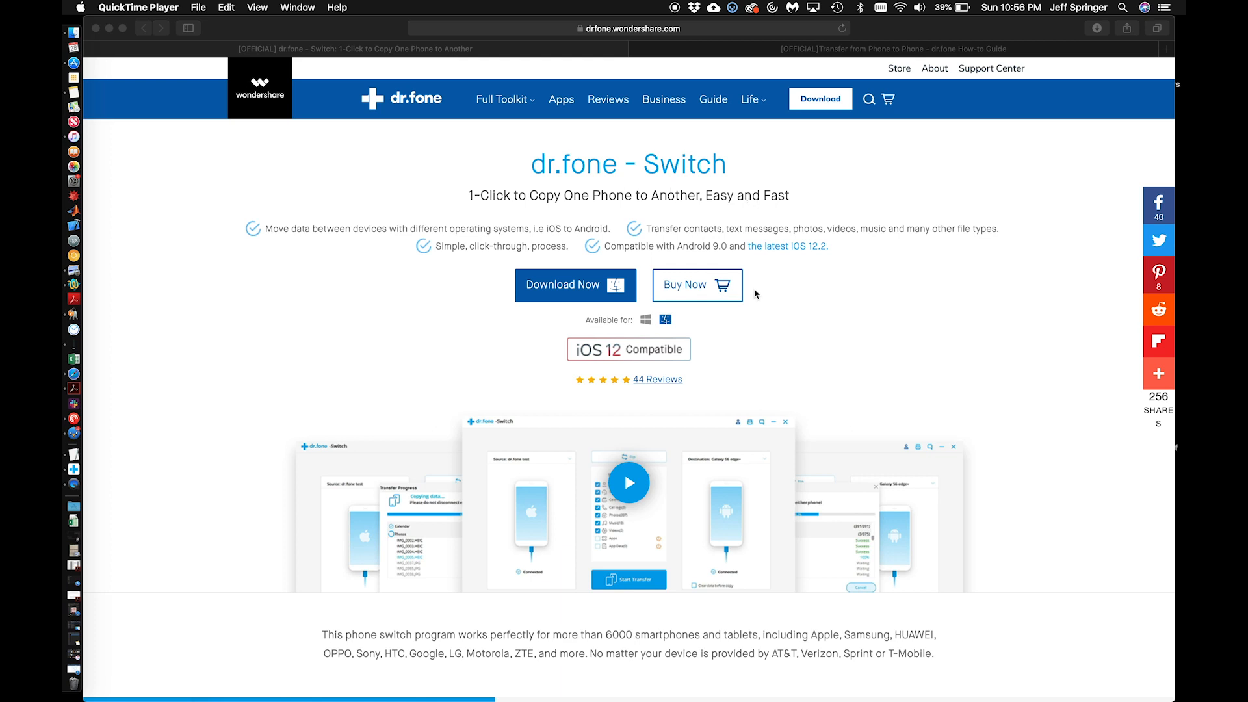
{"action": "mouse_move", "coordinate": [597, 313]}
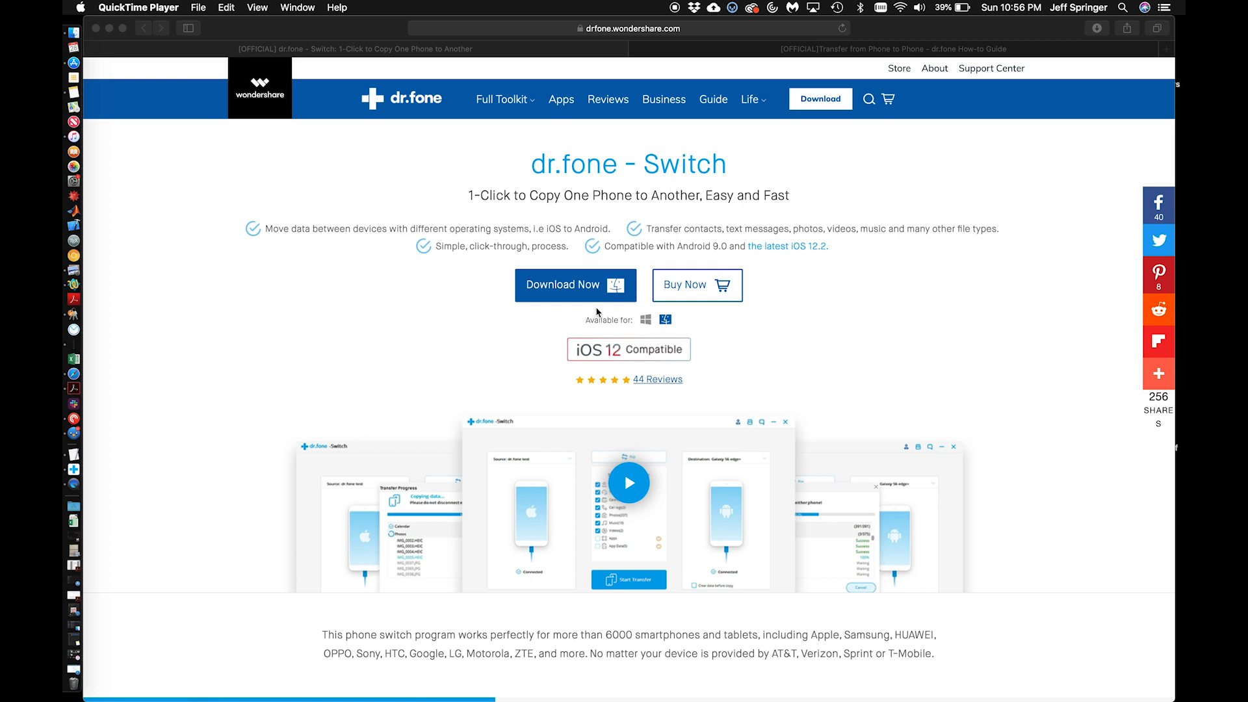
{"action": "mouse_move", "coordinate": [727, 263]}
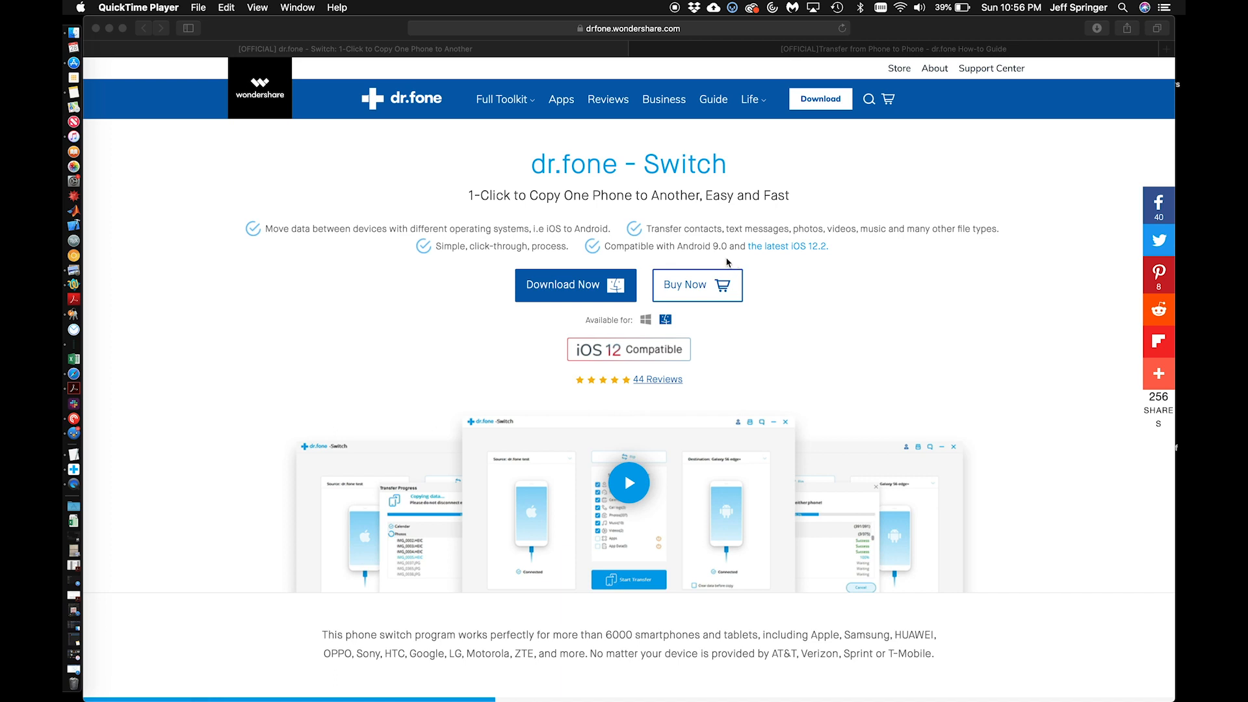
{"action": "mouse_move", "coordinate": [815, 260]}
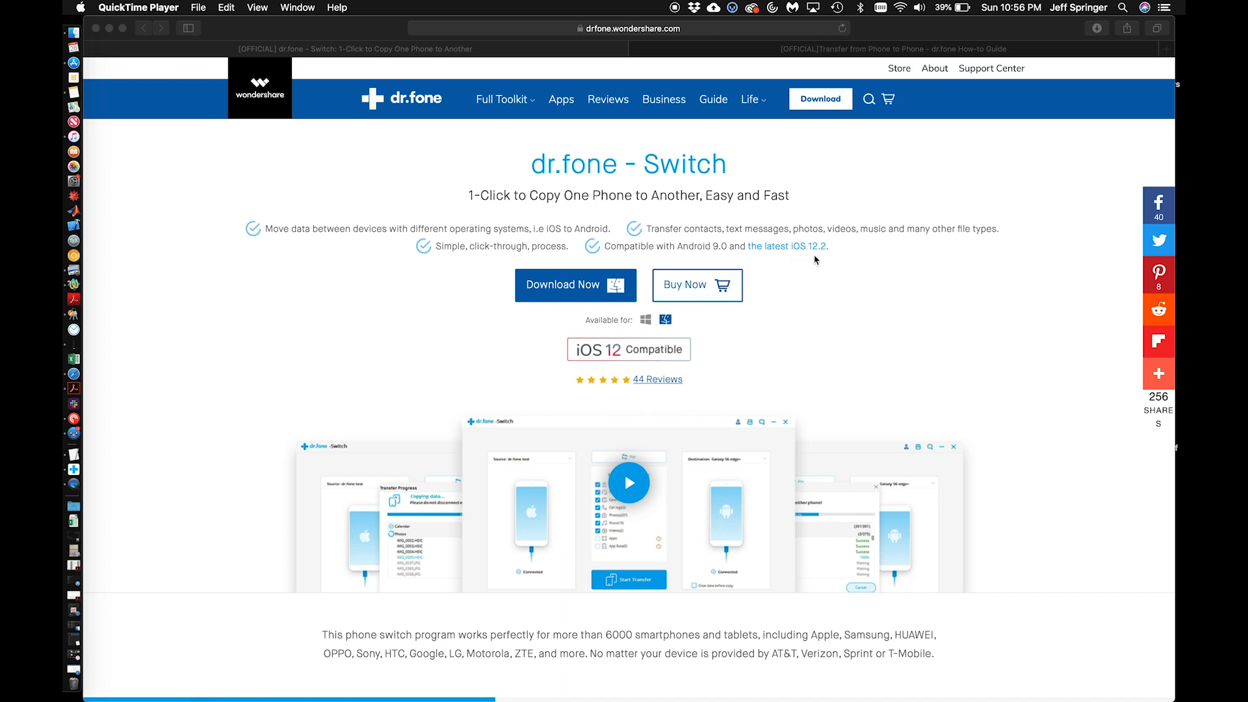
{"action": "mouse_move", "coordinate": [821, 456]}
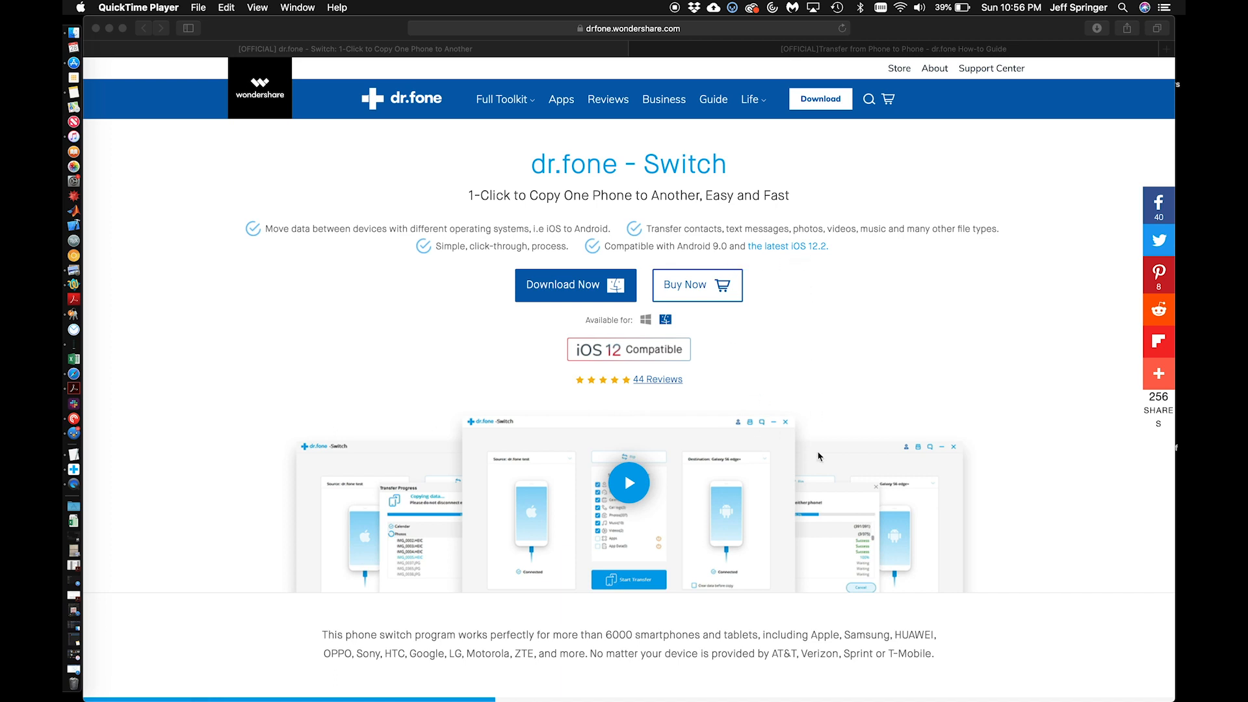
{"action": "mouse_move", "coordinate": [622, 332]}
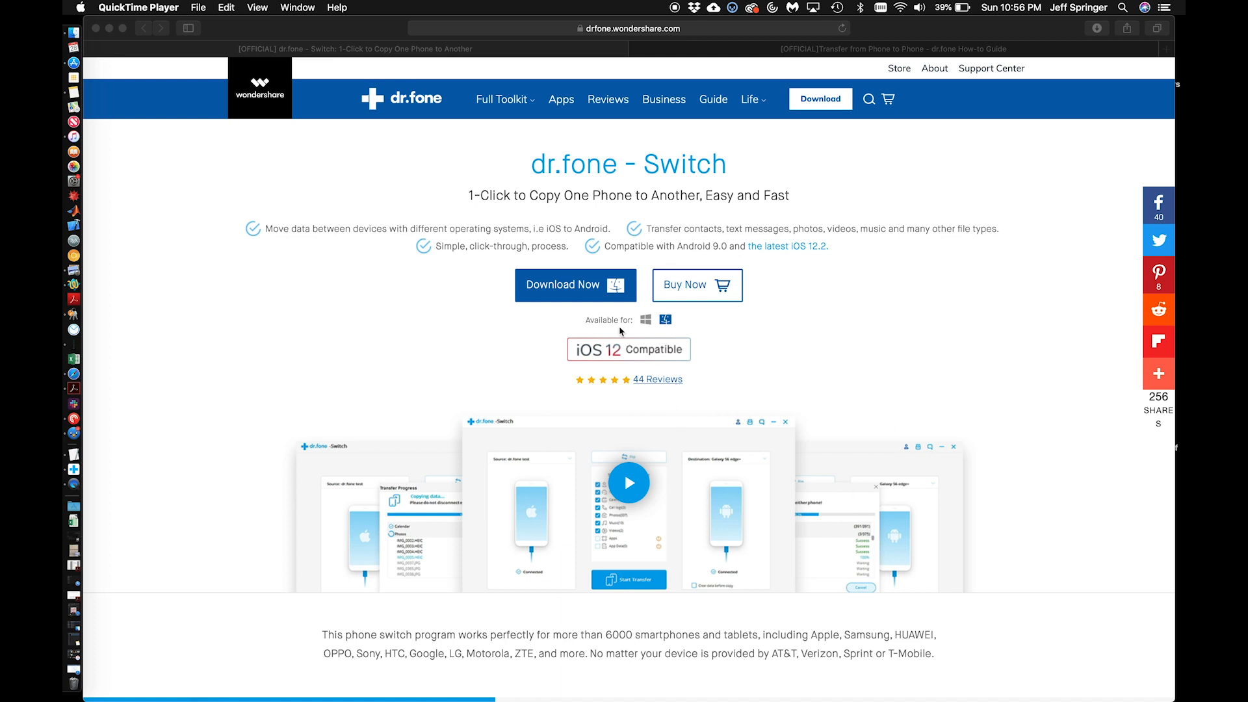
{"action": "mouse_move", "coordinate": [298, 87]}
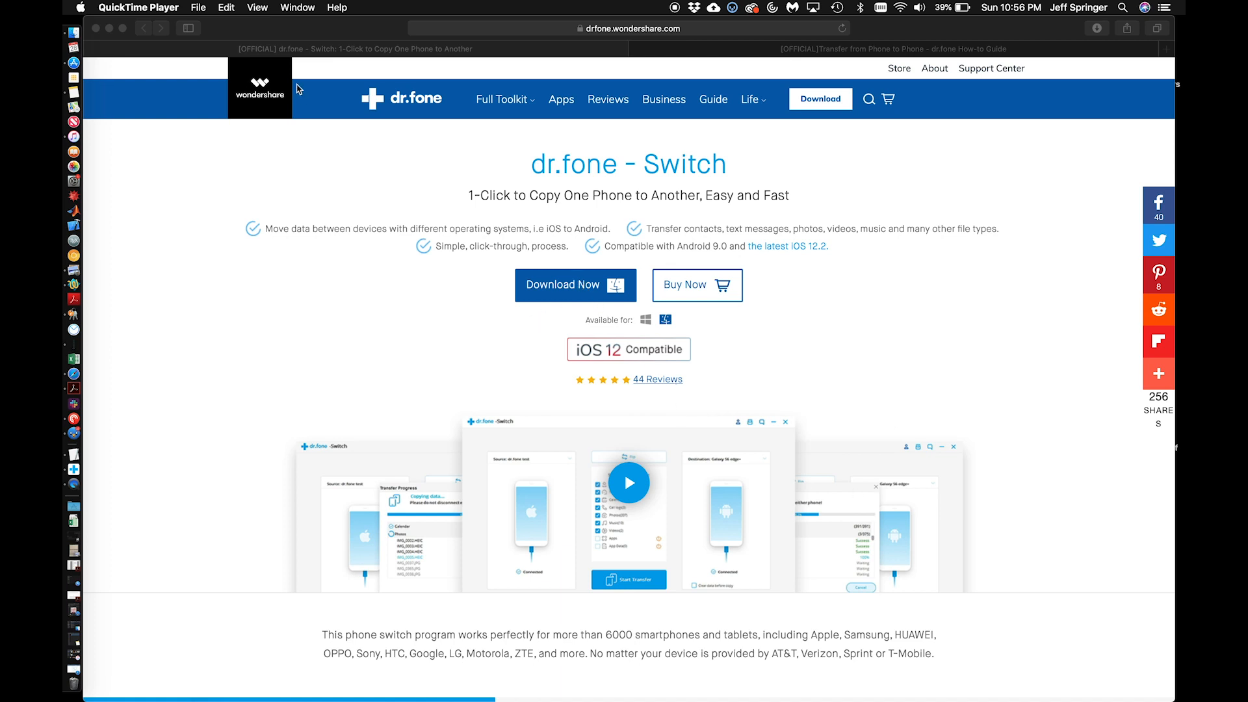
{"action": "mouse_move", "coordinate": [231, 526]}
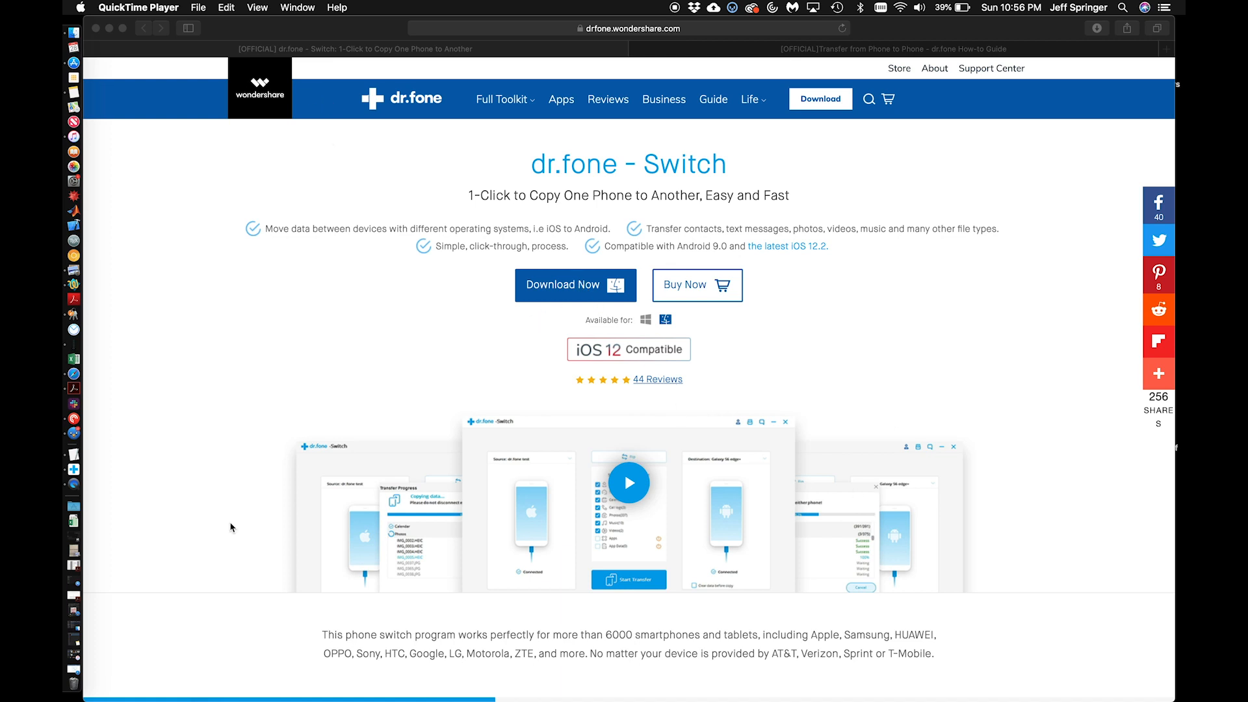
{"action": "mouse_move", "coordinate": [110, 466]}
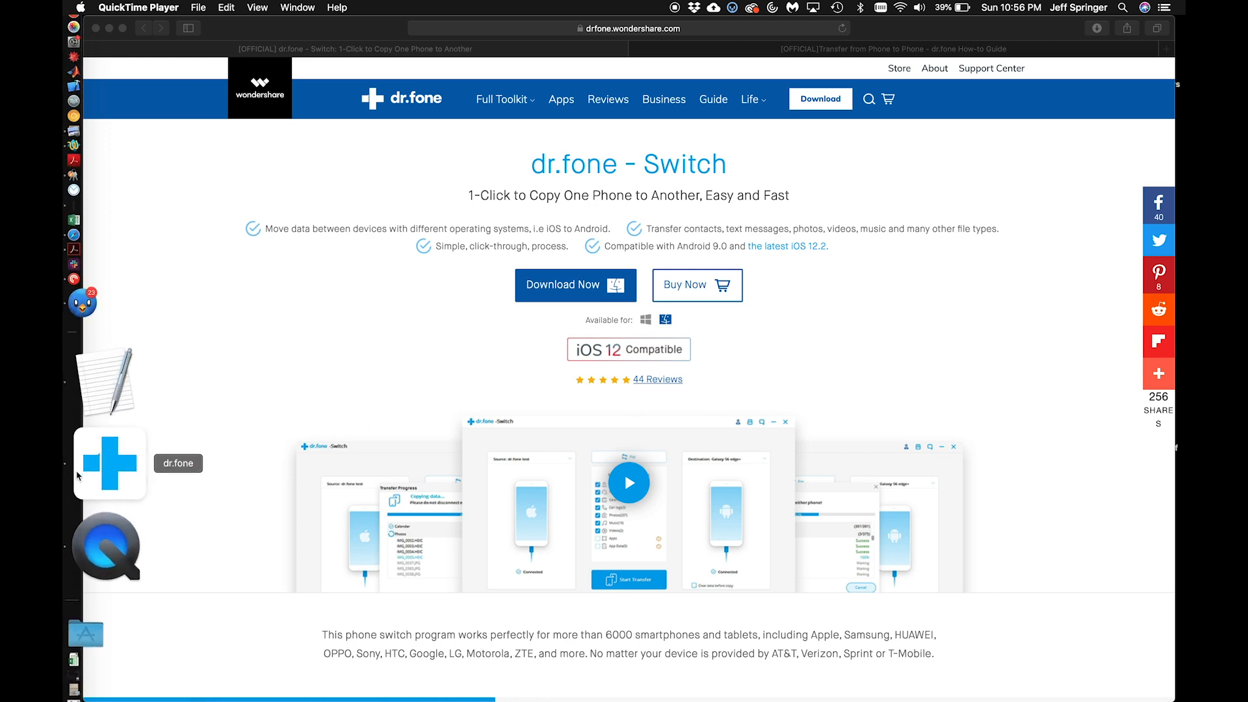
Launch dr.fone - Switch from the Dock so its phone panels await USB connections
{"action": "left_click", "coordinate": [109, 463]}
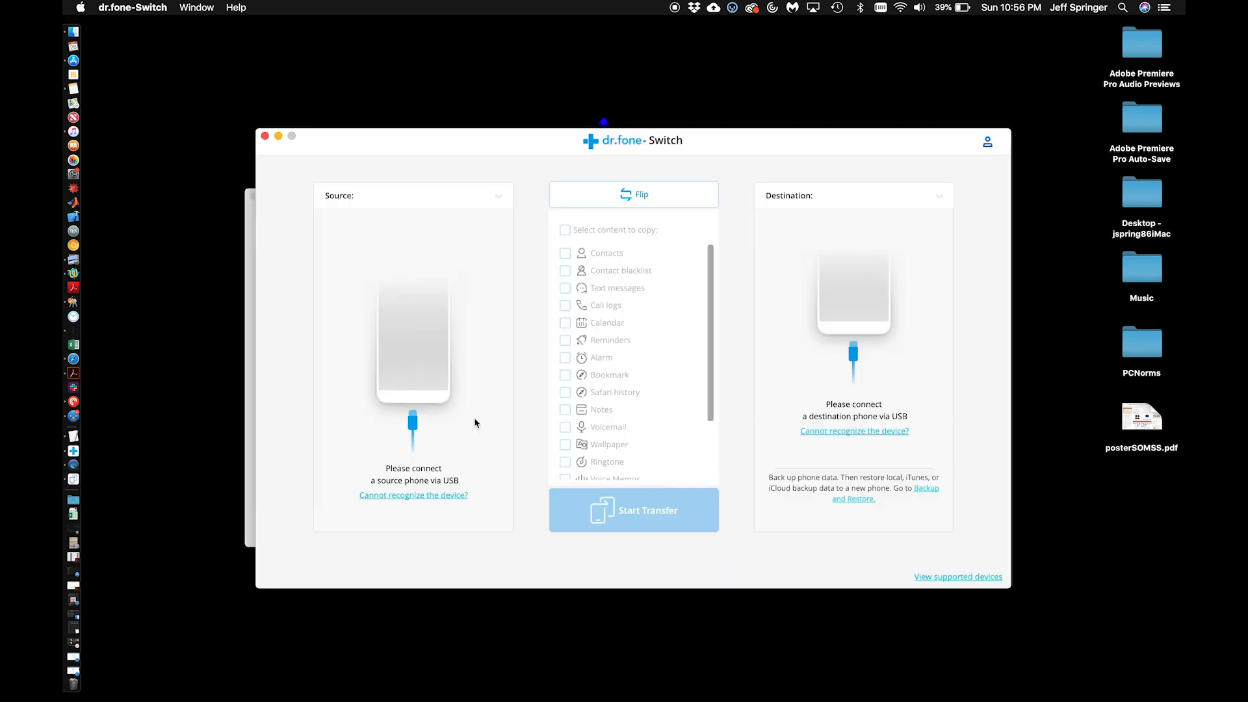
{"action": "mouse_move", "coordinate": [537, 433]}
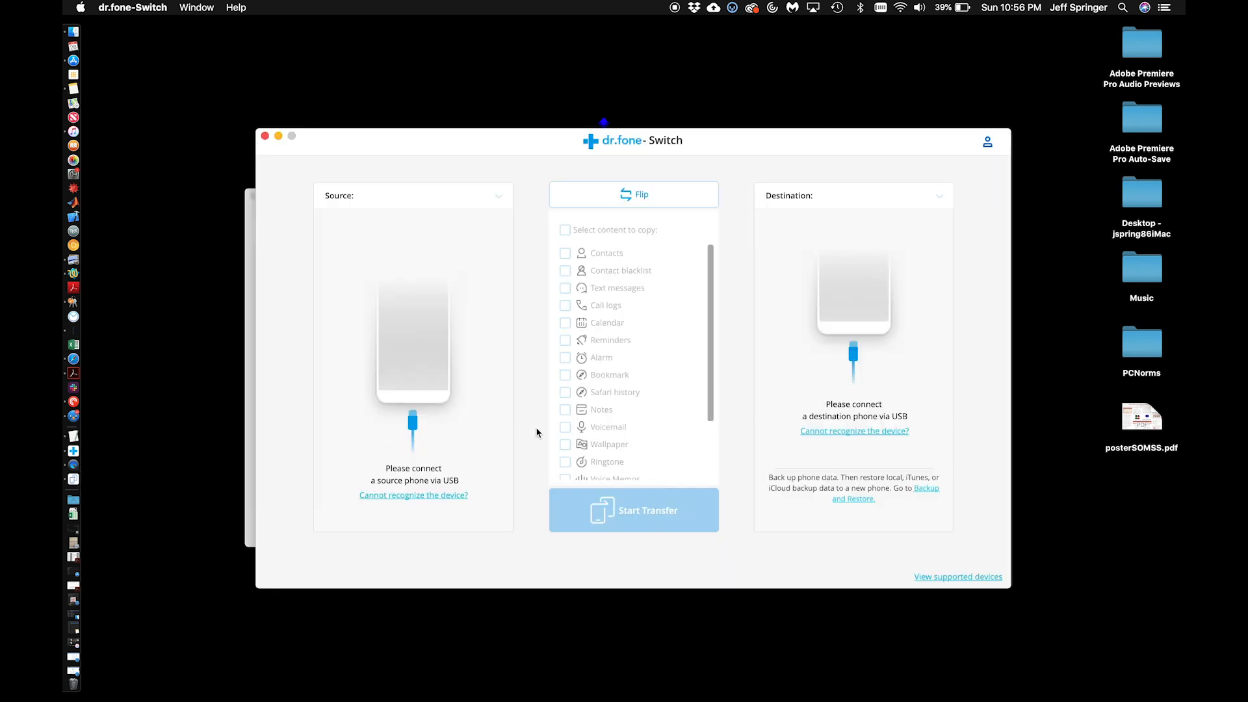